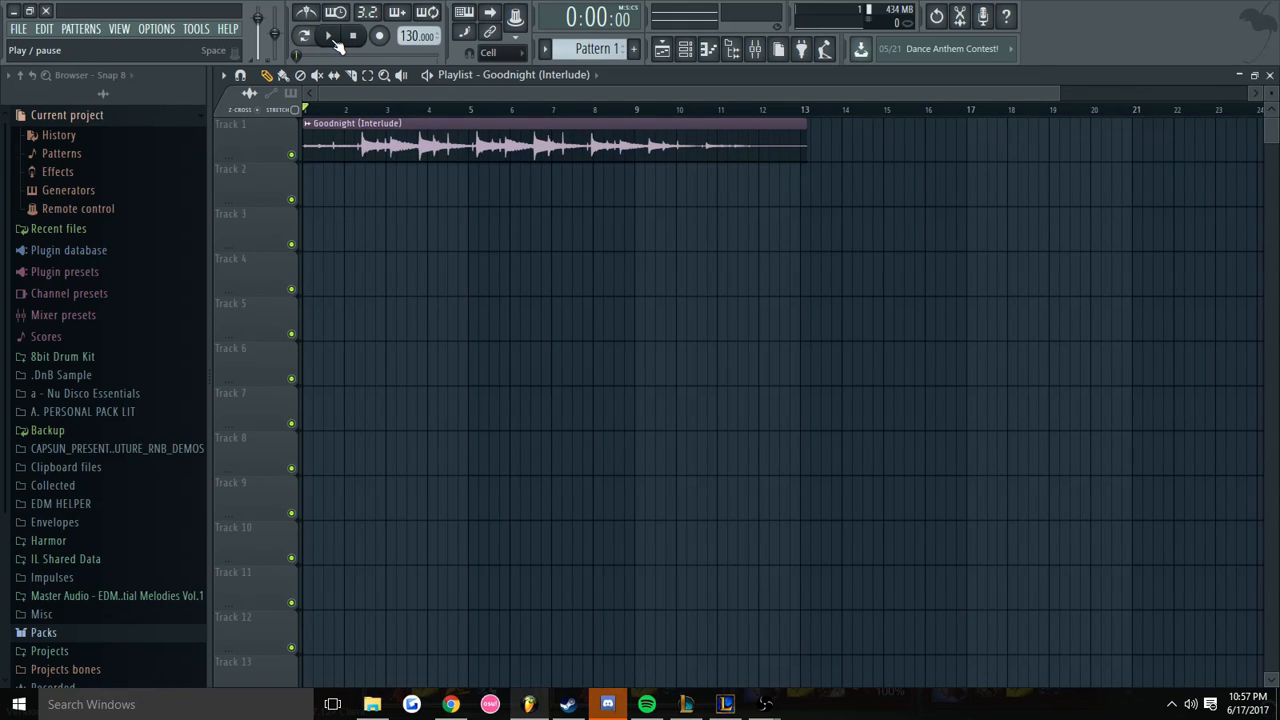
- Bring up the Tempo tapper from the Tools menu over the playlist
click(328, 36)
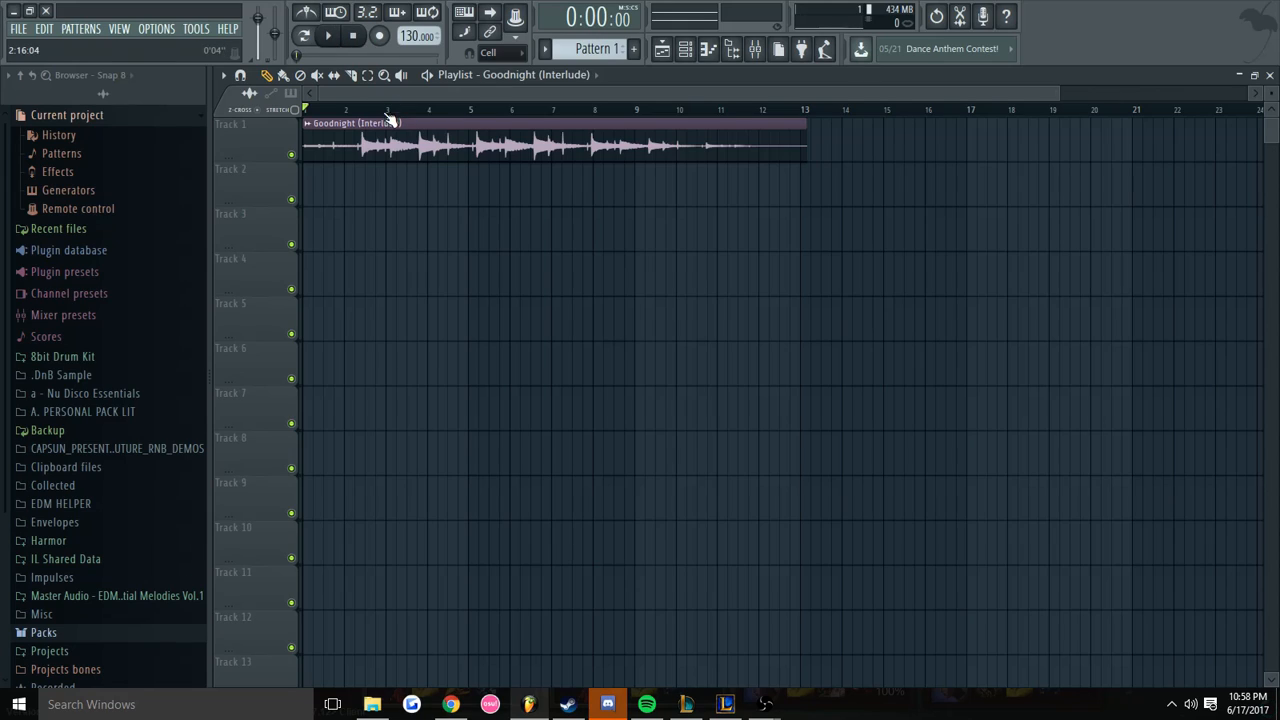
click(564, 52)
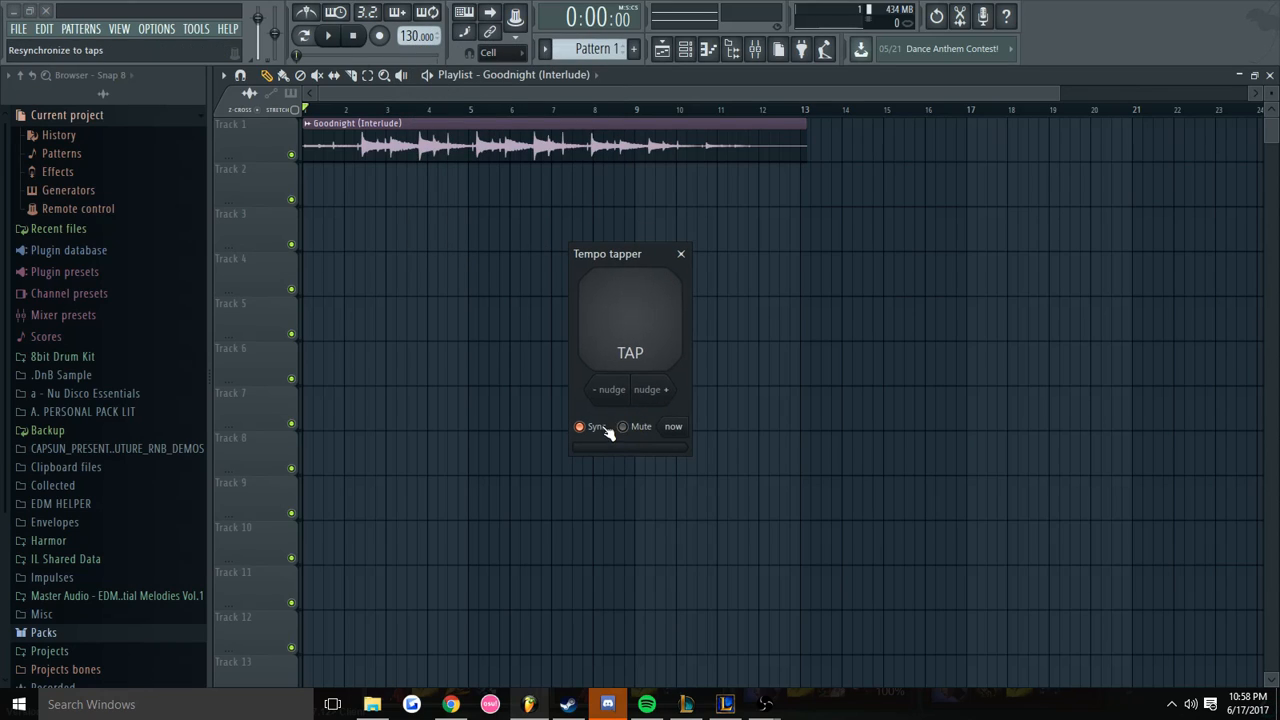
- Tap along during playback to settle the tempo, moving the tapper aside, then stop
click(328, 36)
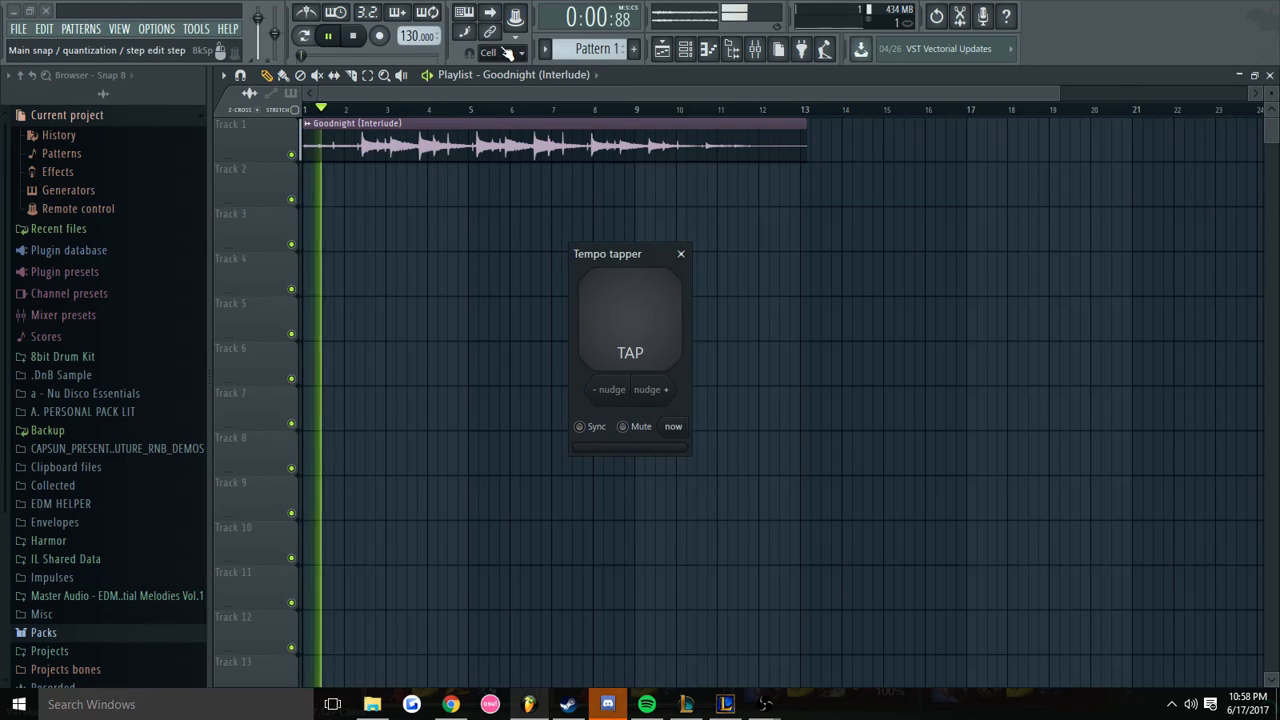
click(630, 320)
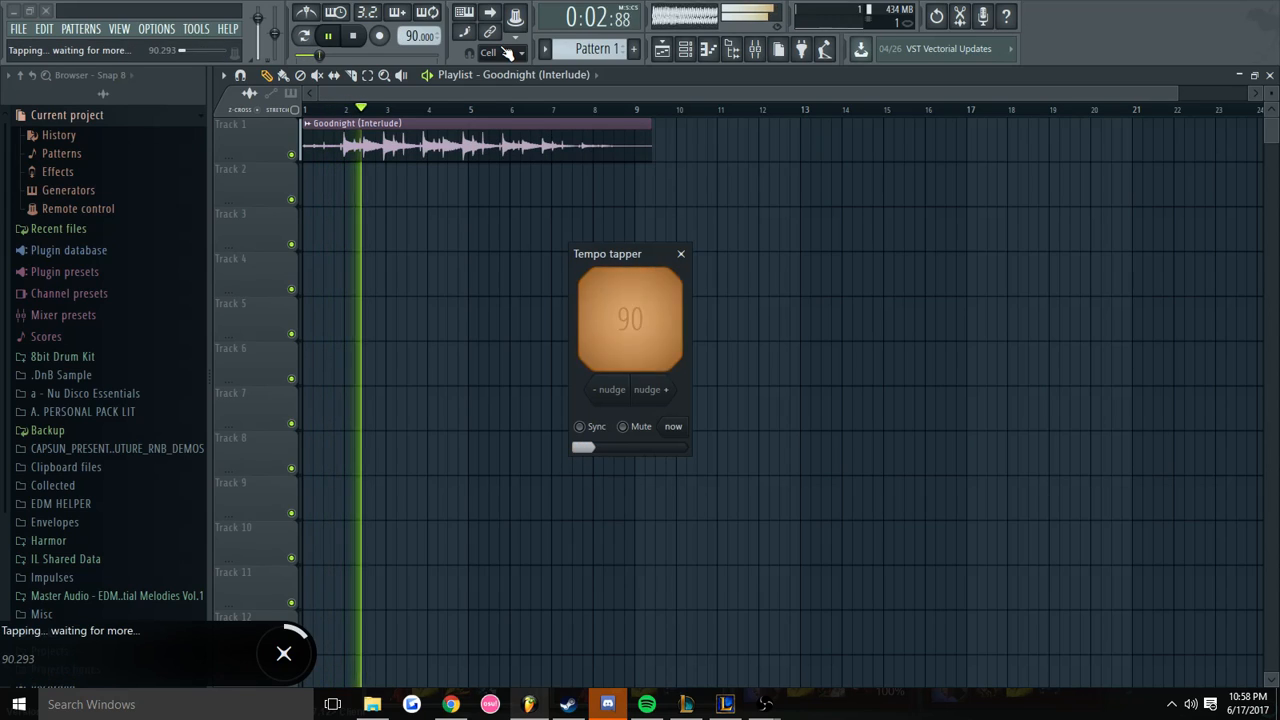
click(630, 320)
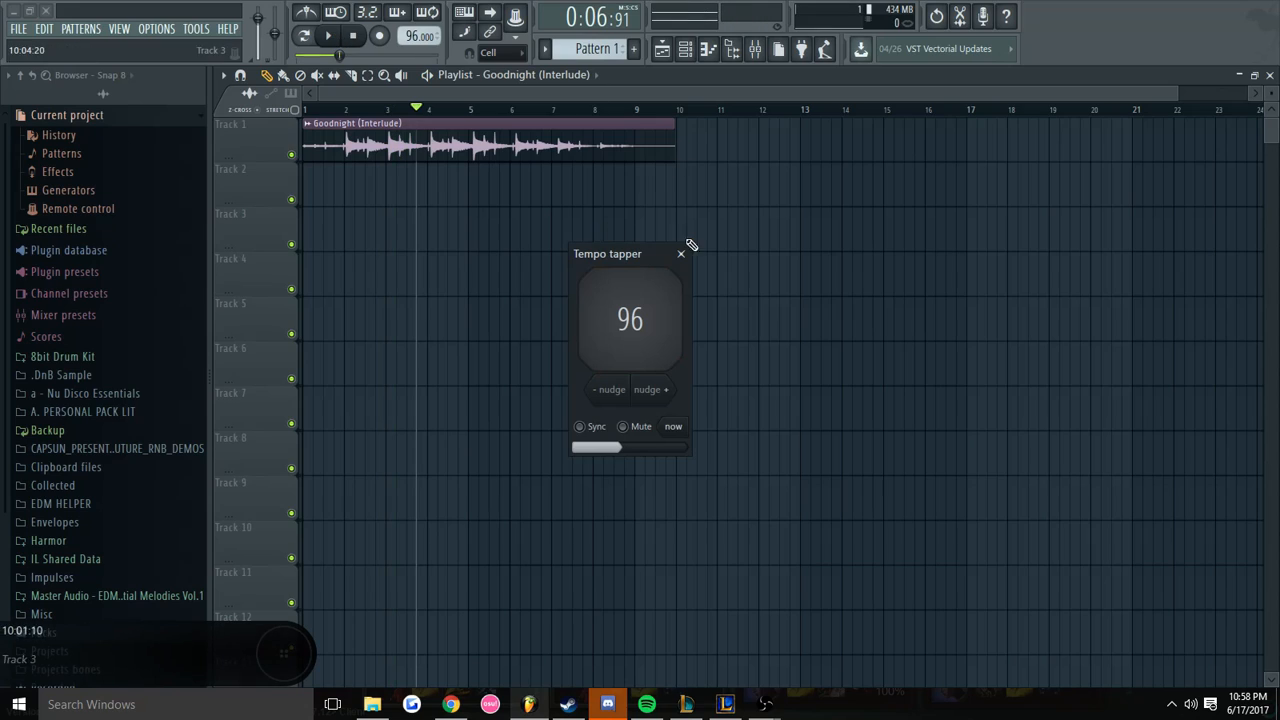
drag(608, 252, 738, 160)
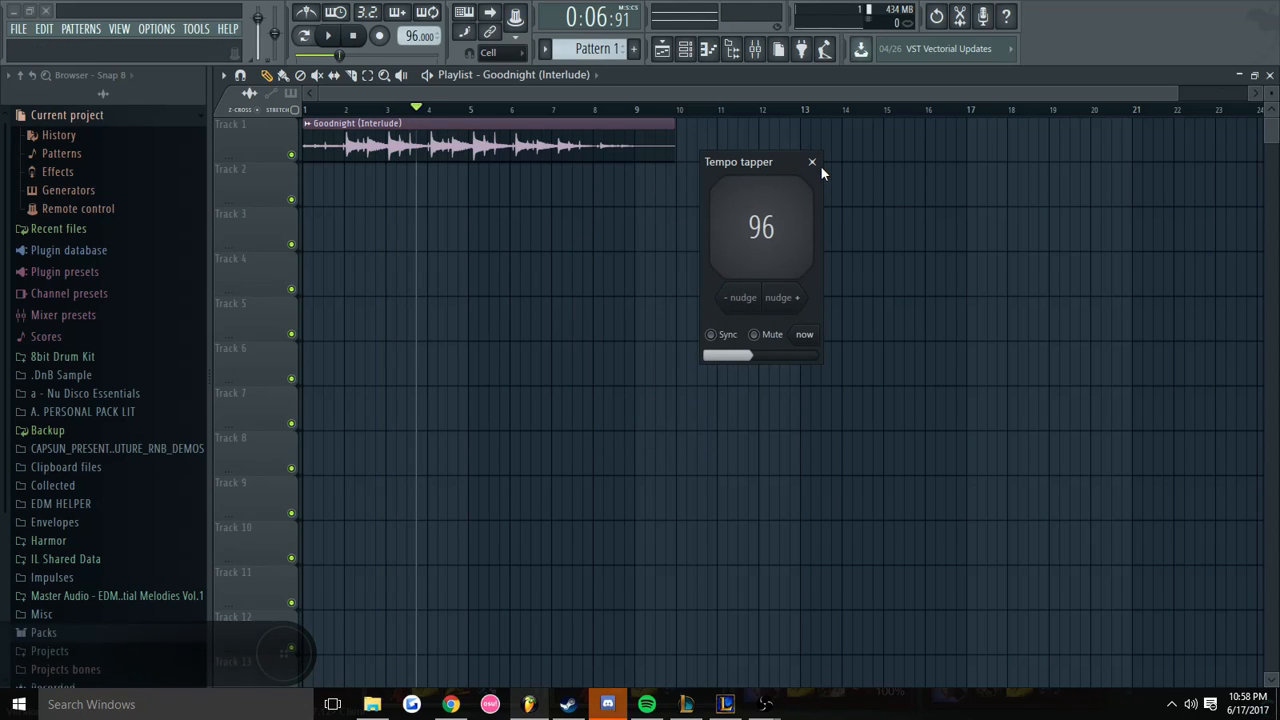
click(328, 36)
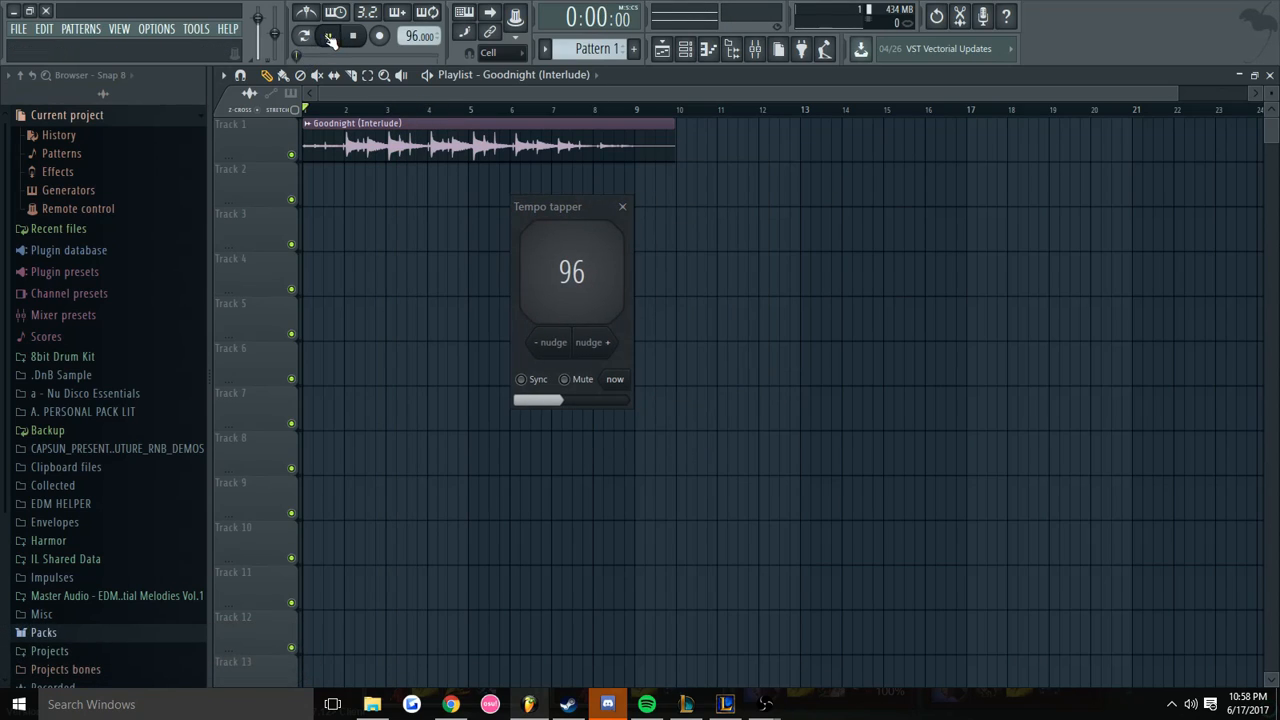
- Replay and tap again until the tempo reads 95 BPM, then stop and close the tapper
click(328, 36)
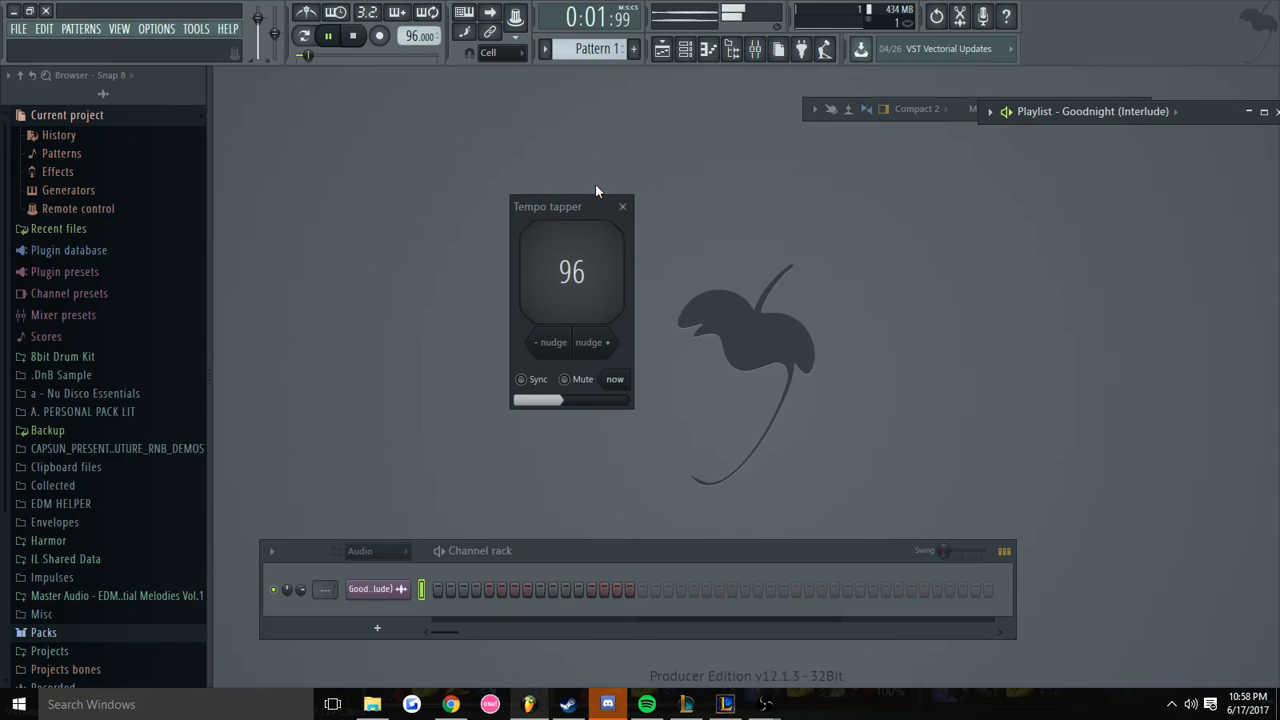
click(572, 272)
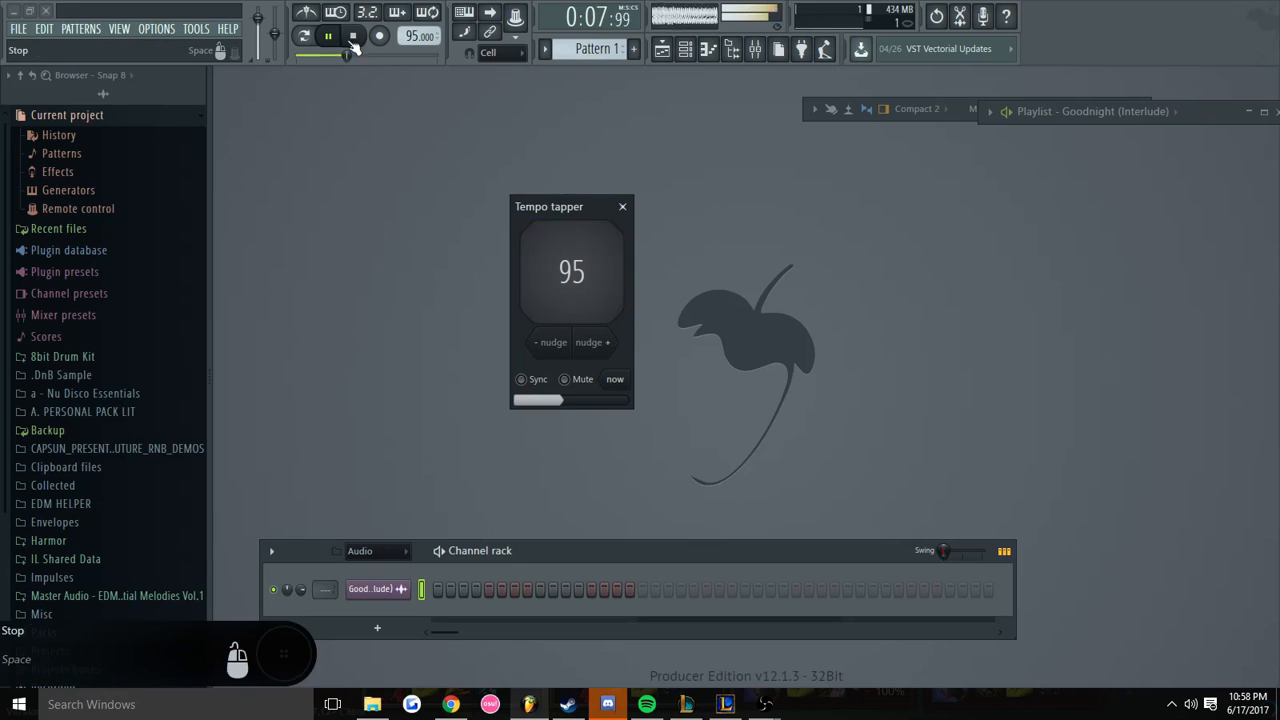
click(354, 36)
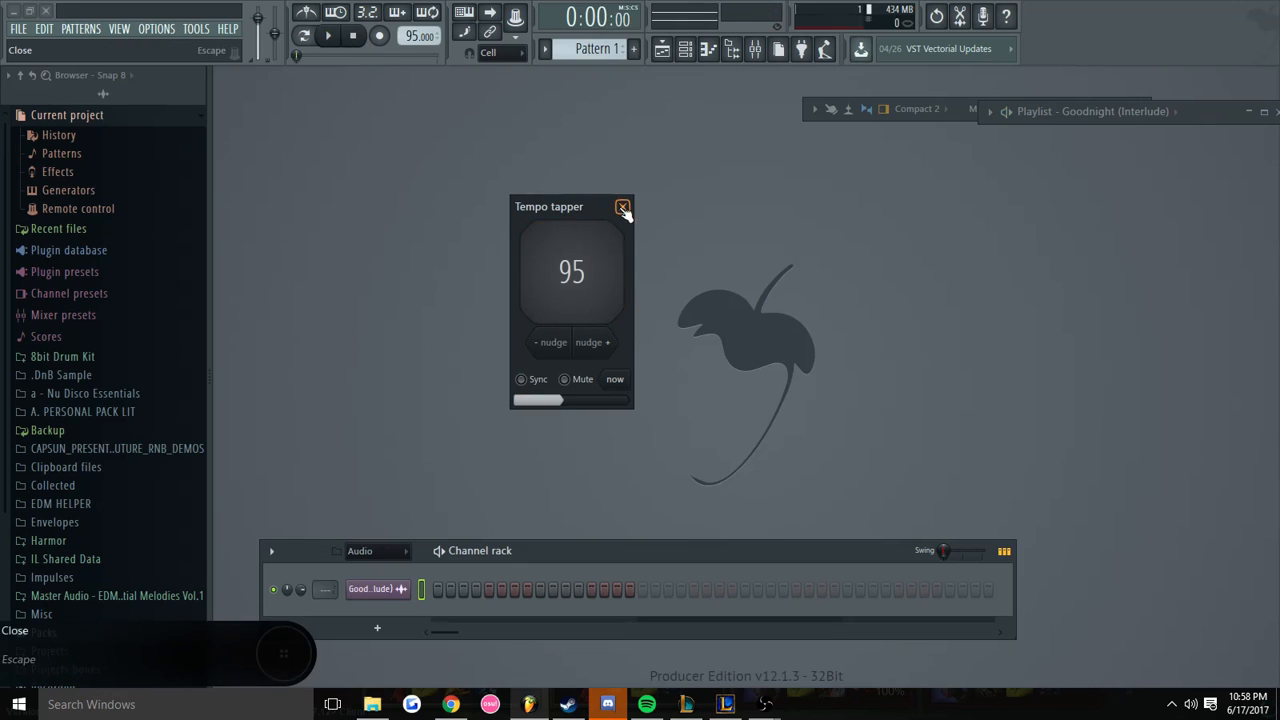
click(624, 206)
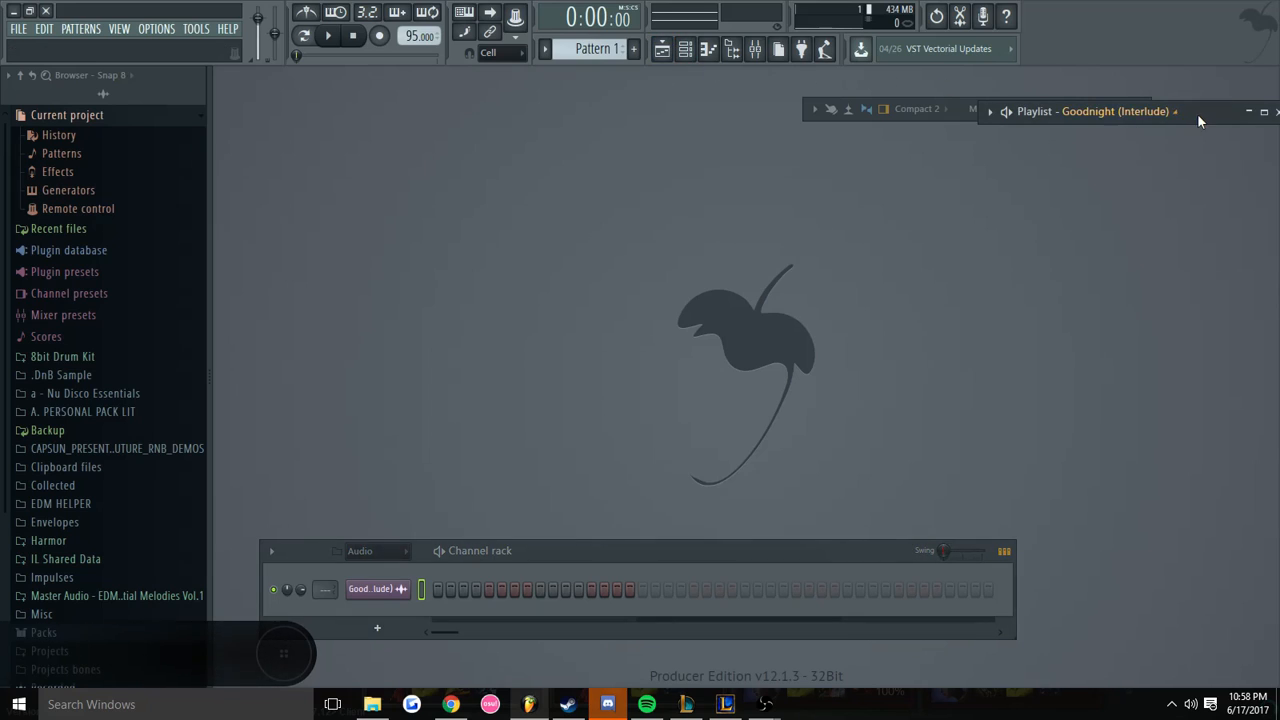
- Restore the playlist and audition the Goodnight (Interlude) clip at the new tempo
click(1264, 112)
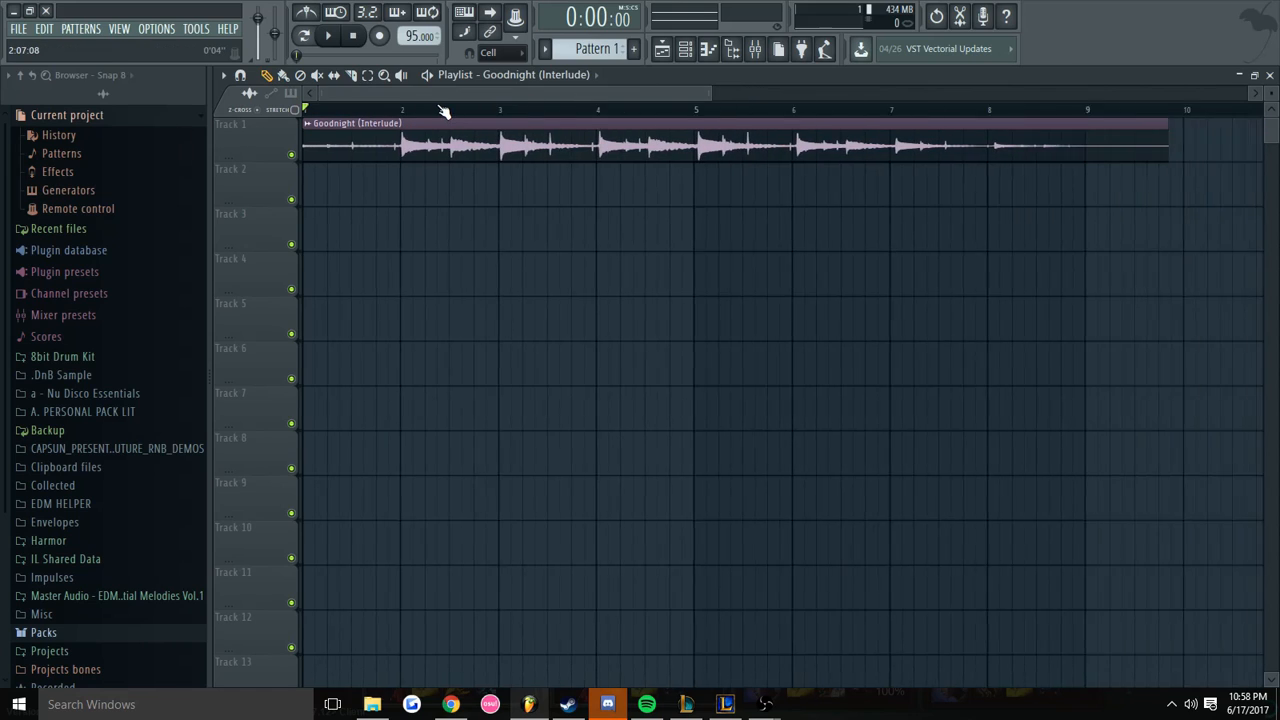
click(328, 36)
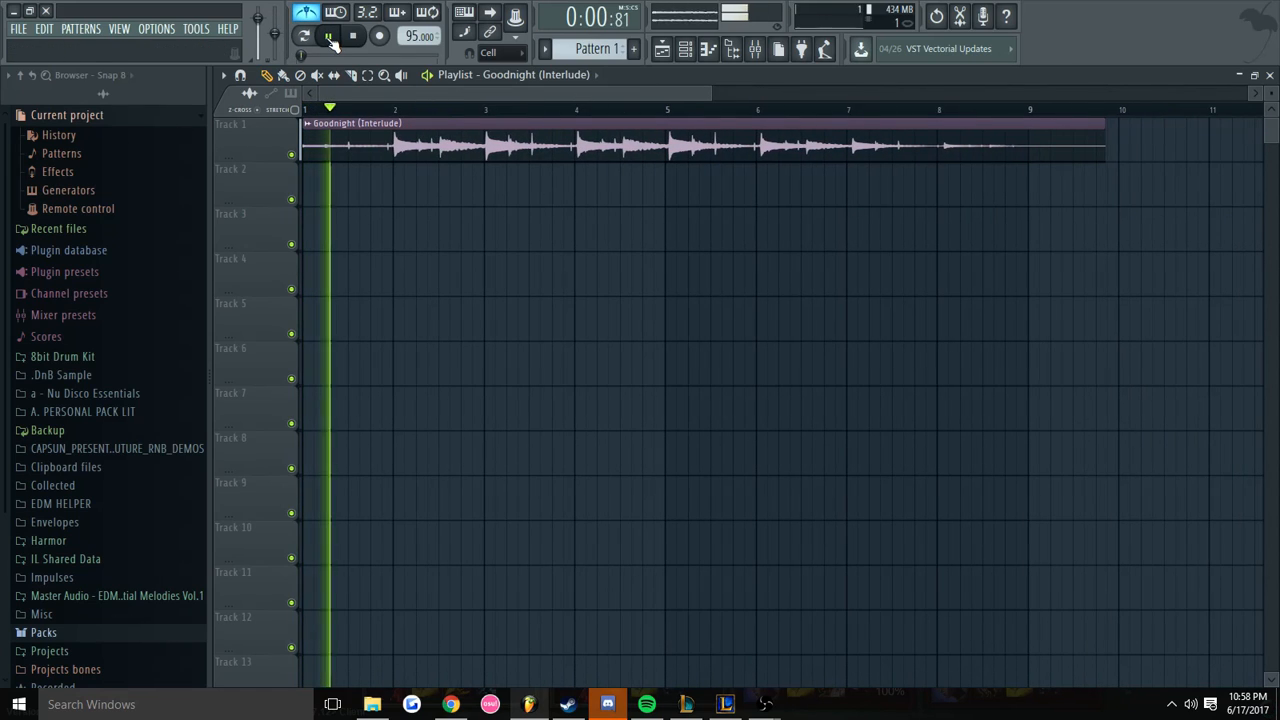
click(352, 36)
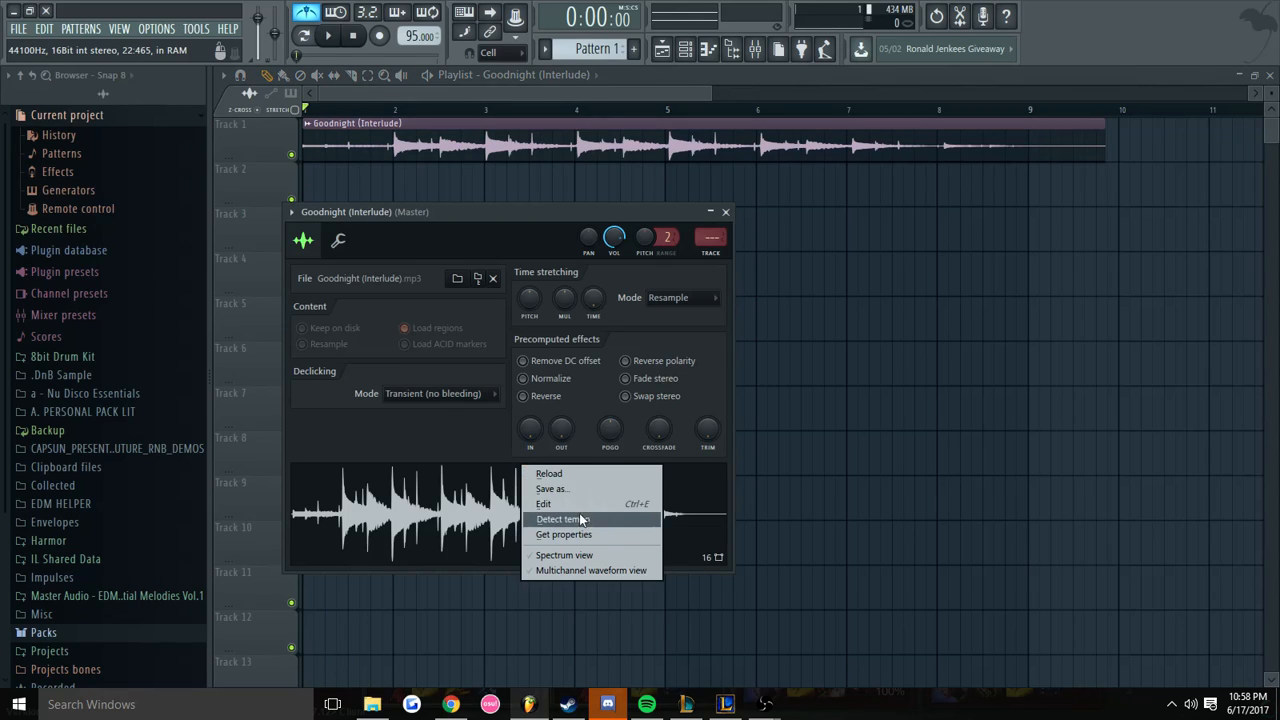
- Tag the sample with a 95 BPM tempo via Get properties
click(562, 520)
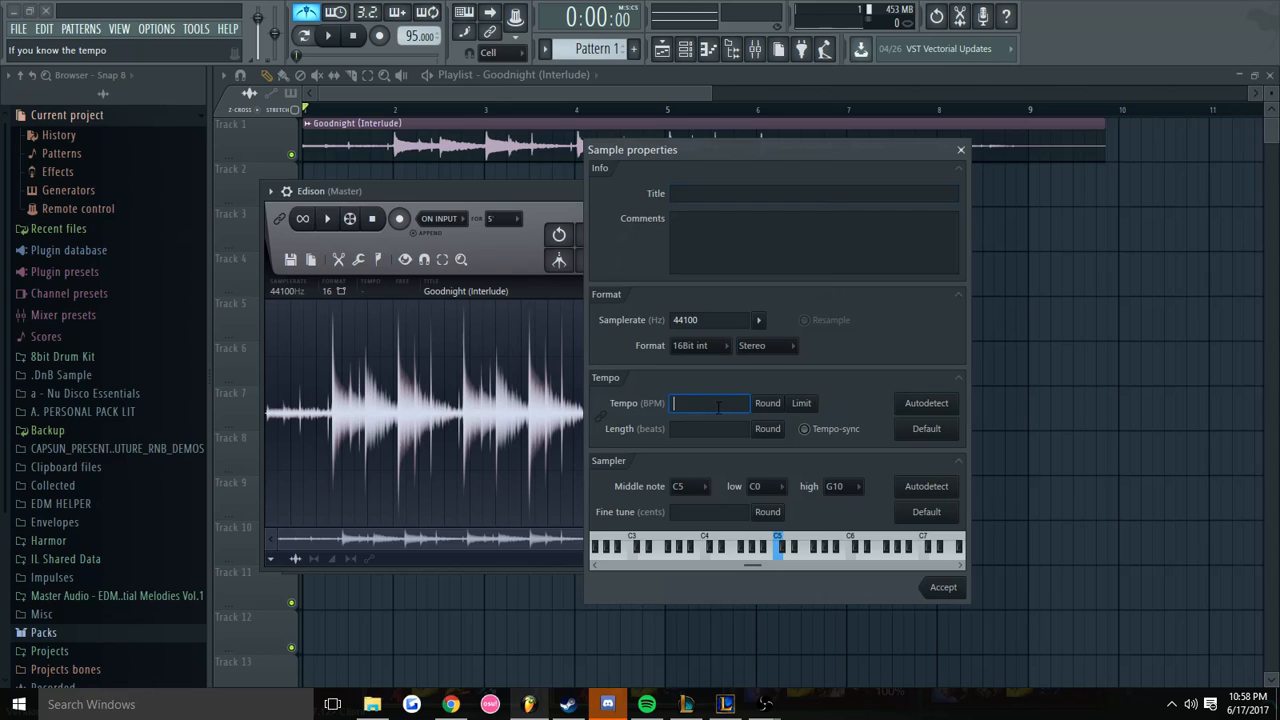
text(95)
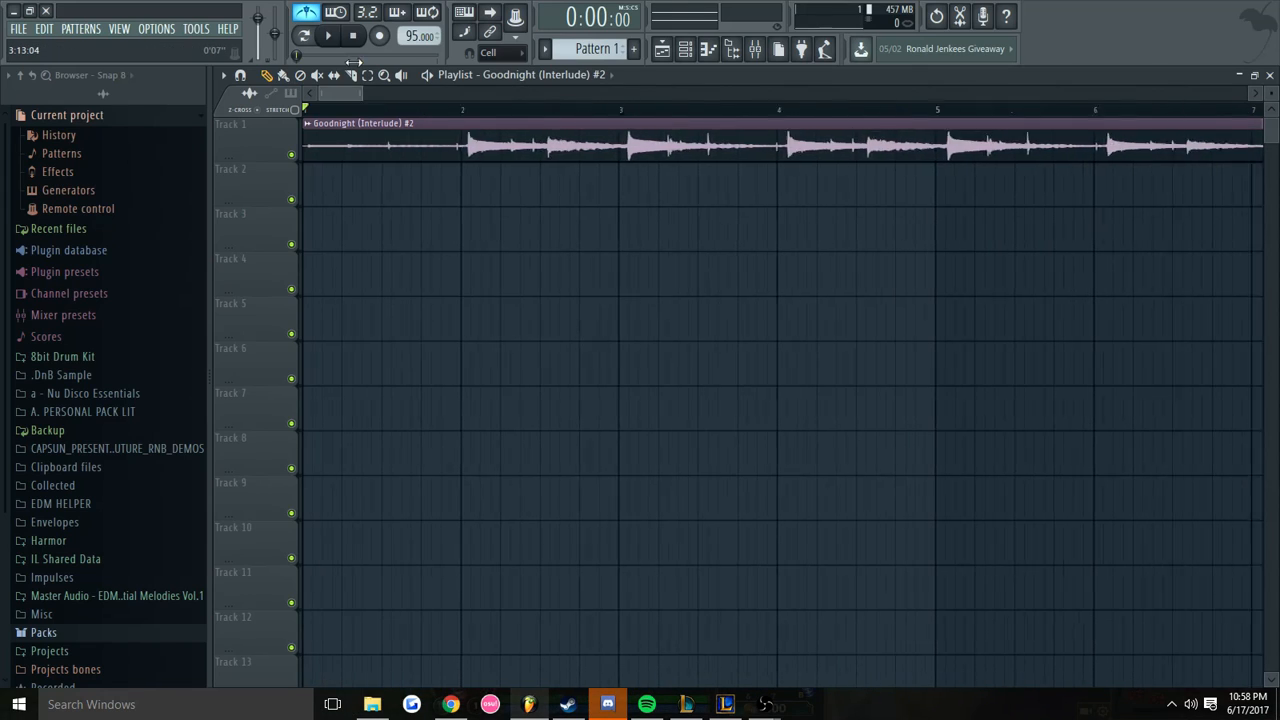
- Reopen the Goodnight (Interlude) #2 clip's sample settings
click(264, 76)
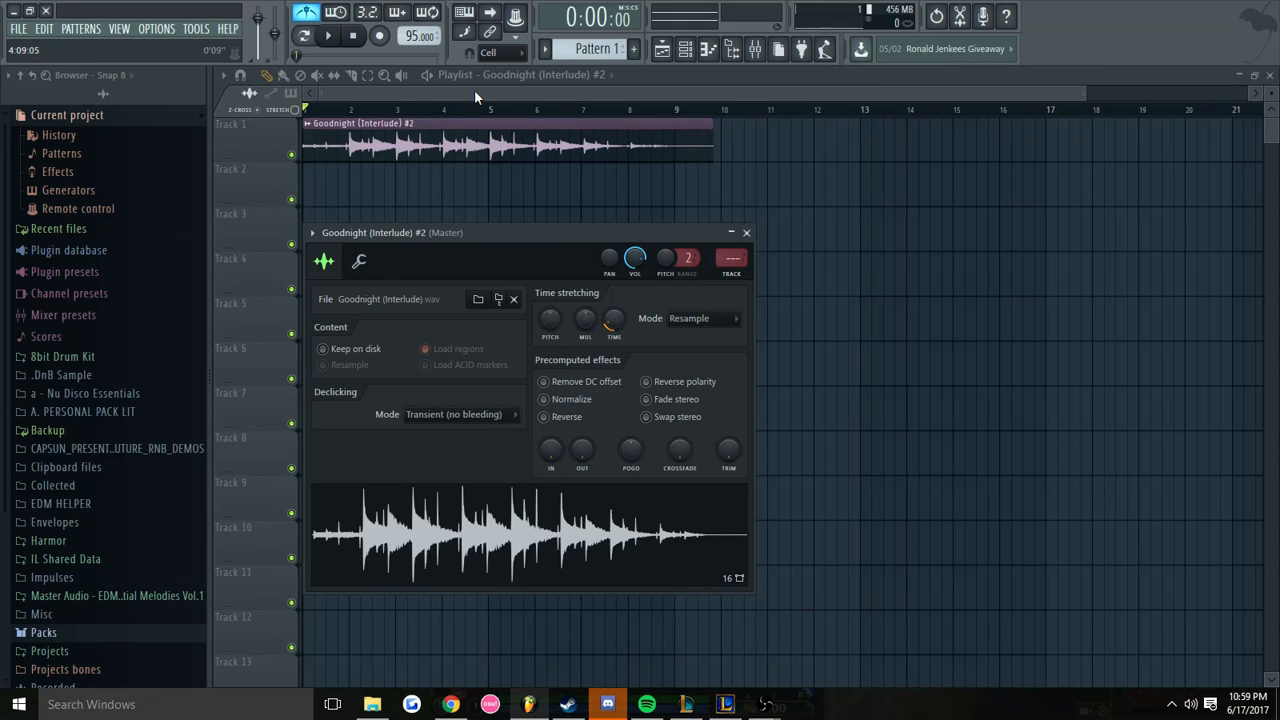
- Play at 105 BPM and switch the clip to a stretch mode that follows tempo
click(744, 232)
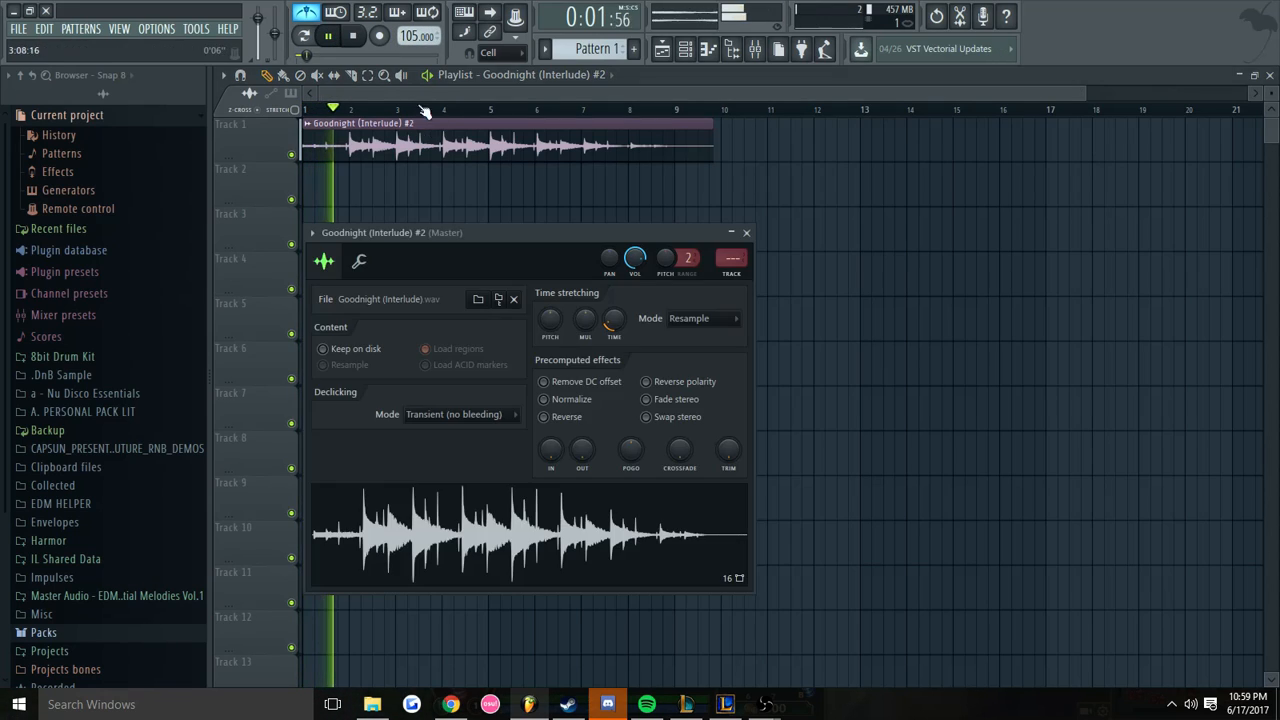
click(704, 318)
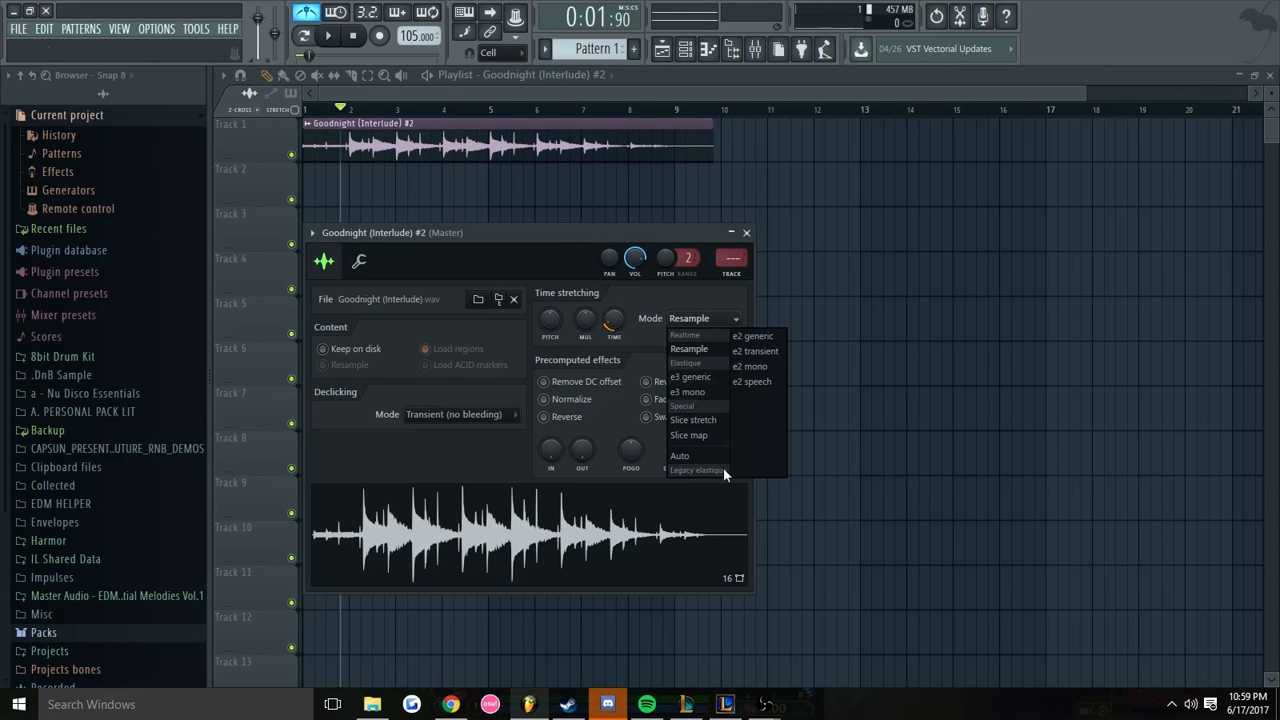
click(680, 456)
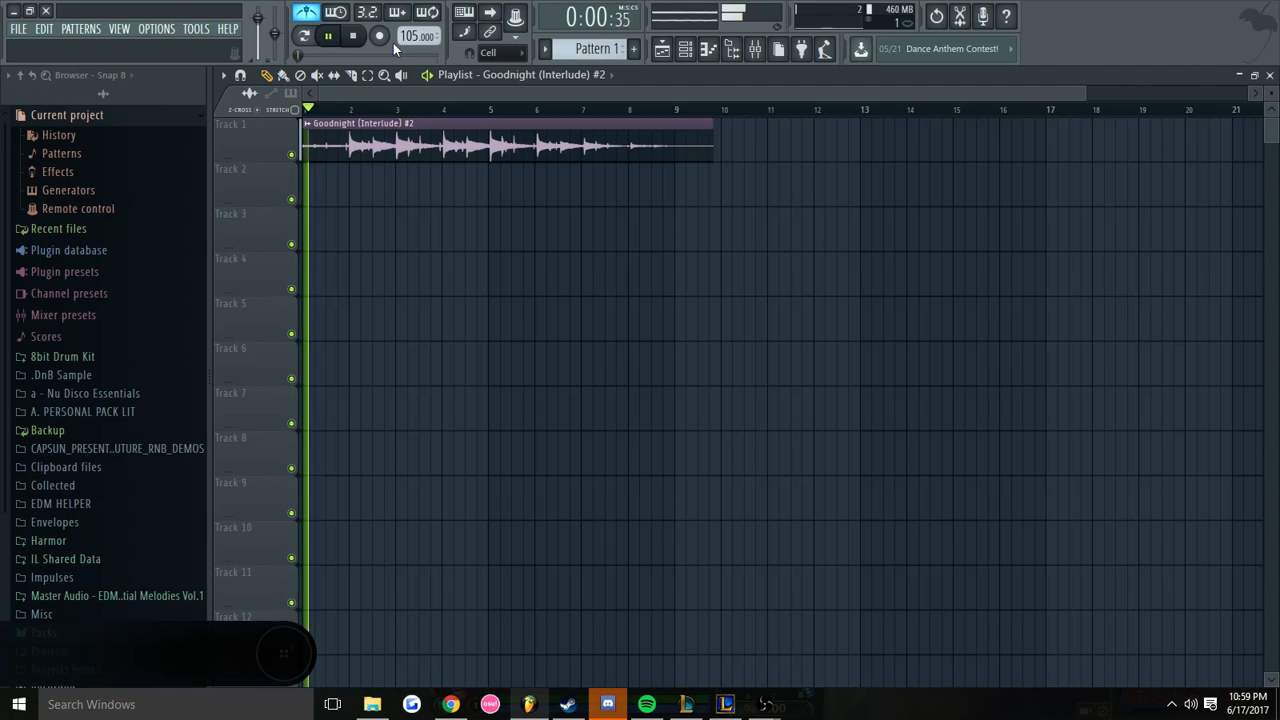
- Play the clip at 140 BPM to hear it stretch with the project tempo
click(352, 36)
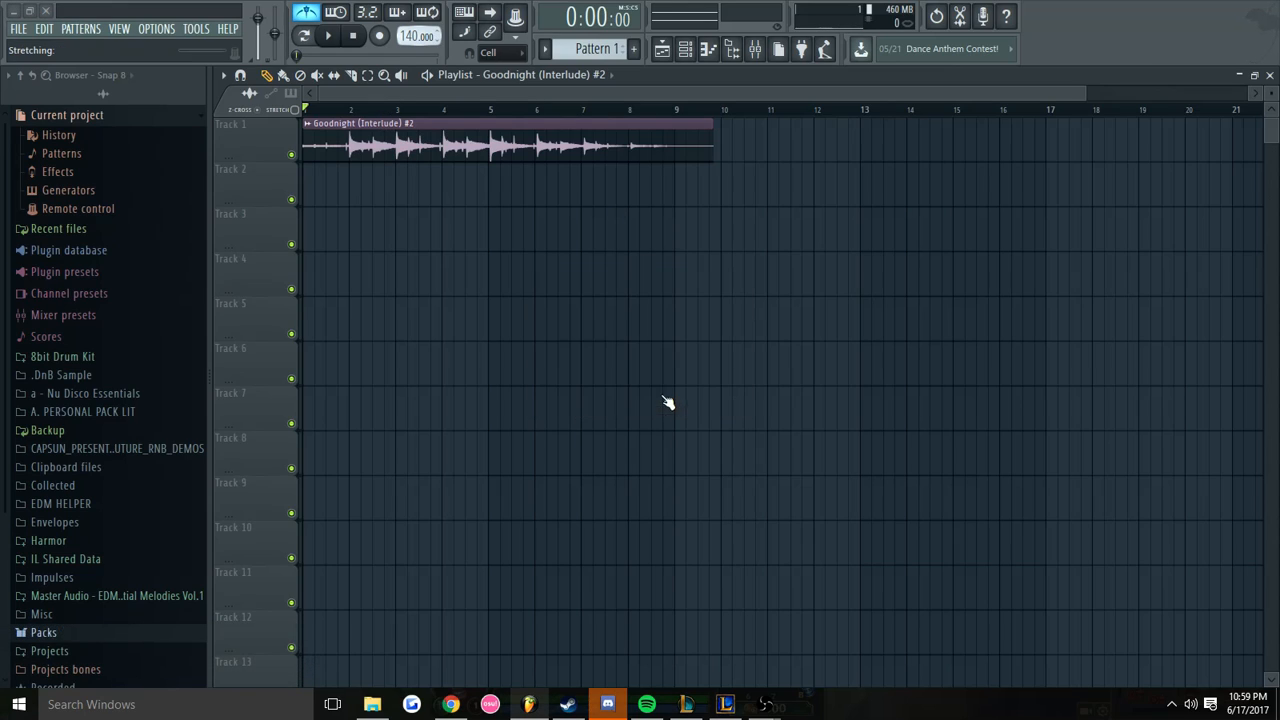
click(328, 36)
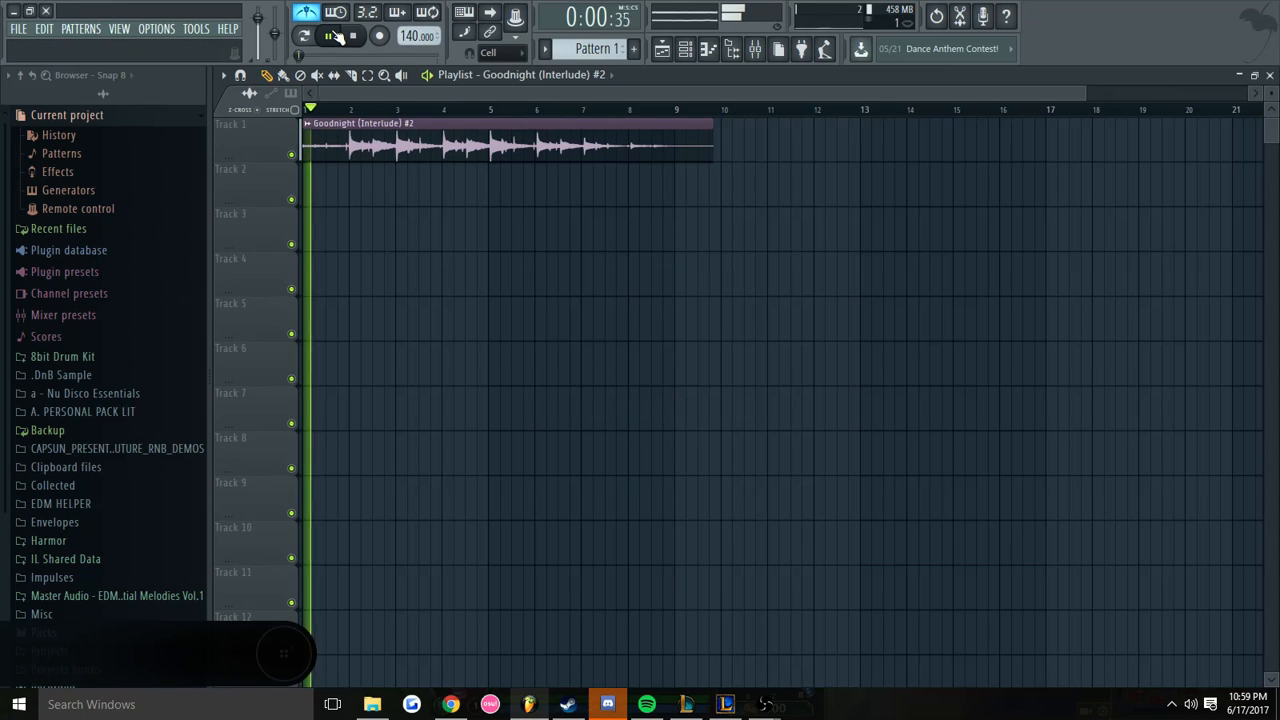